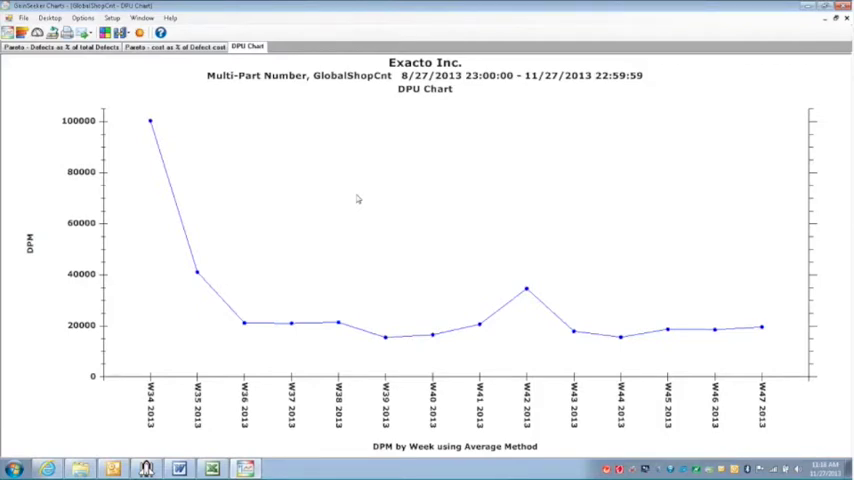
mouse_move(236, 122)
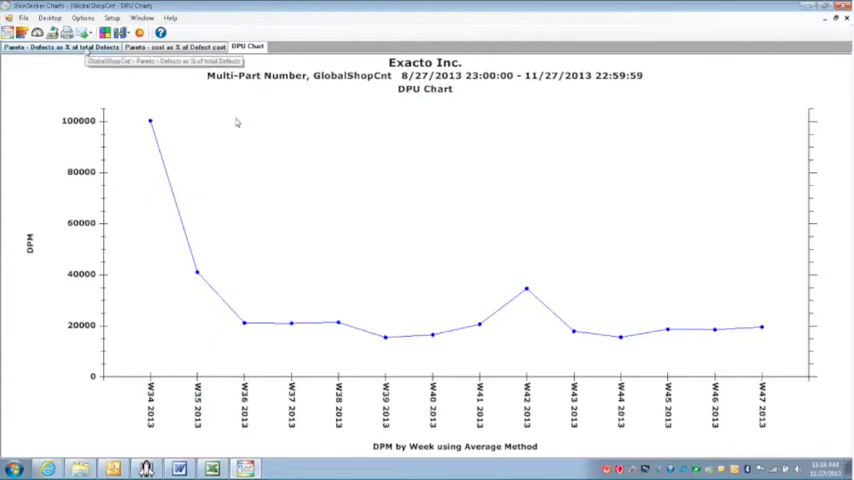
mouse_move(356, 198)
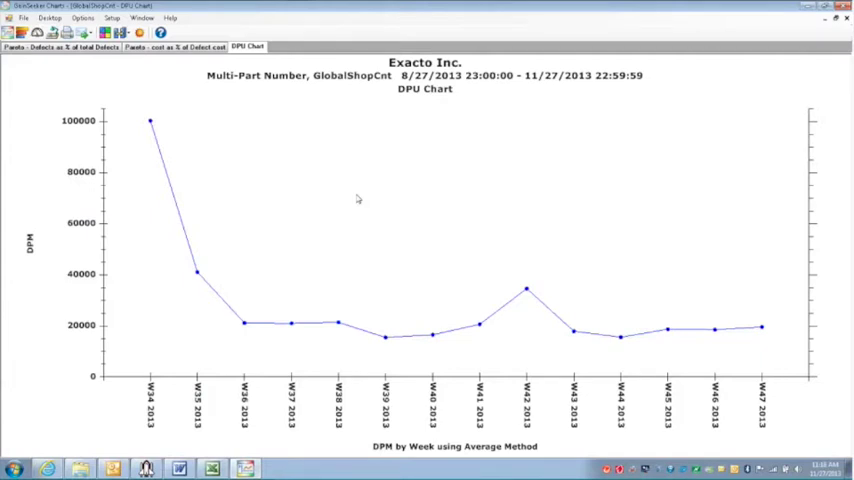
mouse_move(236, 122)
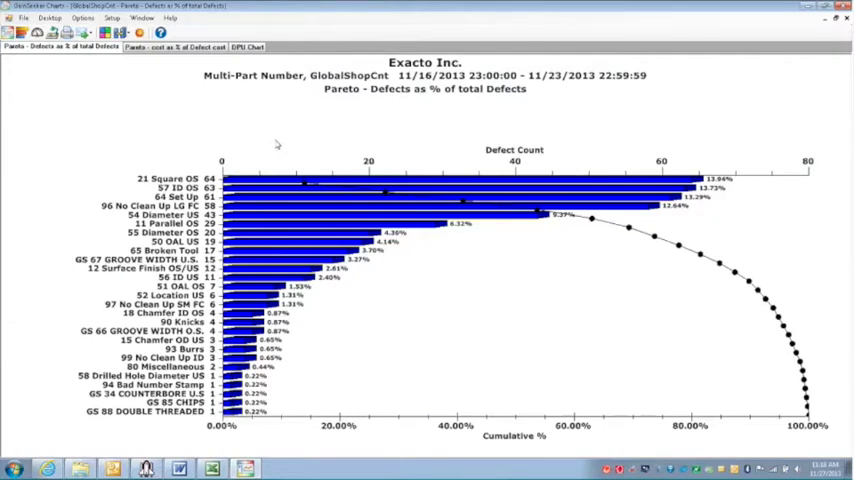
click(176, 44)
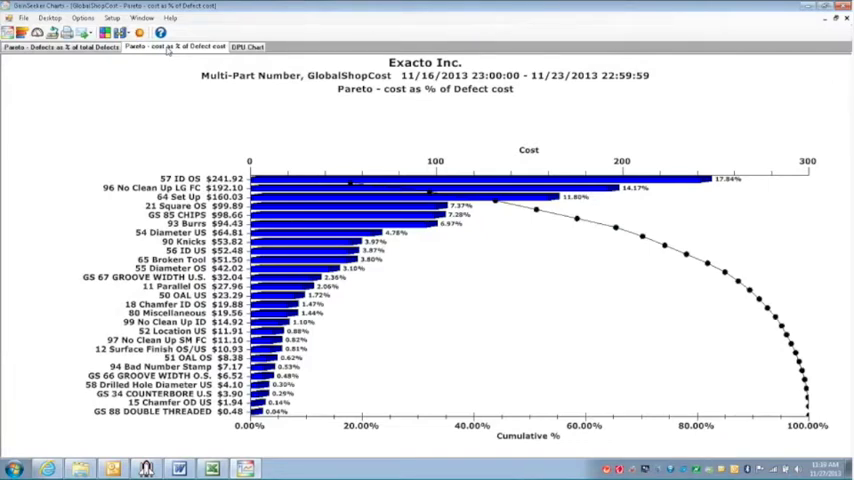
Bring up the context menu of actions on the cost-of-defects Pareto bars.
right_click(300, 192)
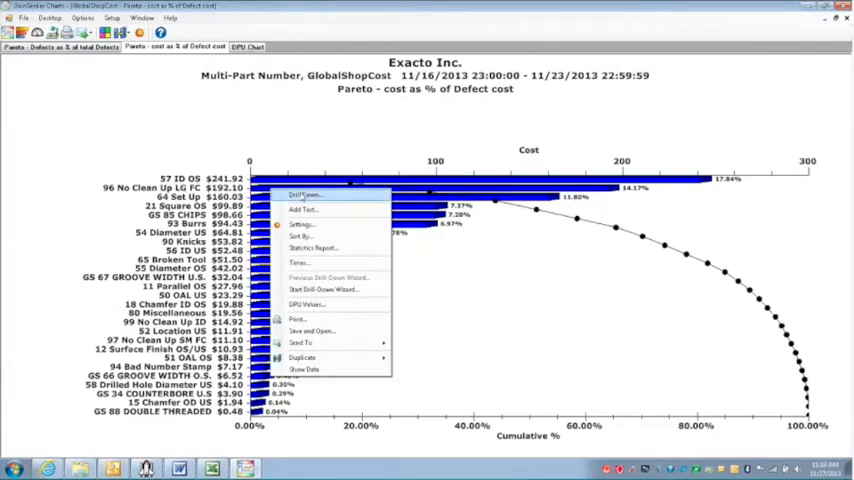
Start Drill Down on the cost Pareto, then cancel the selection dialog to mark bars first.
click(304, 194)
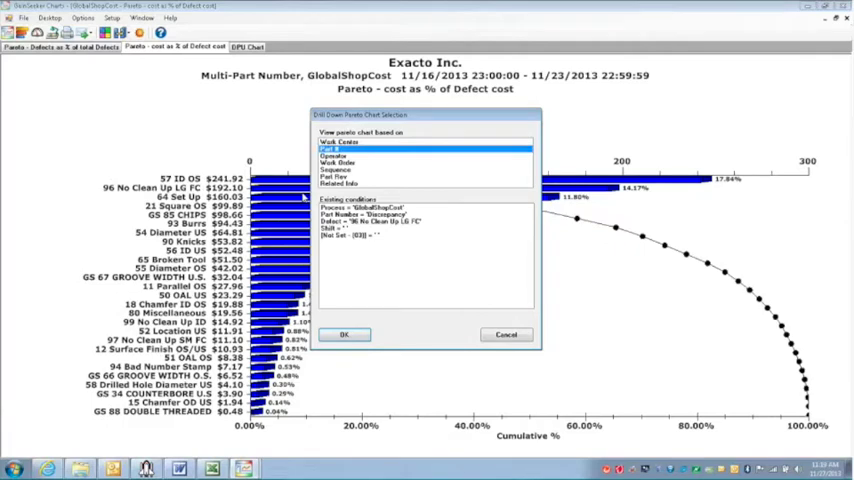
click(344, 334)
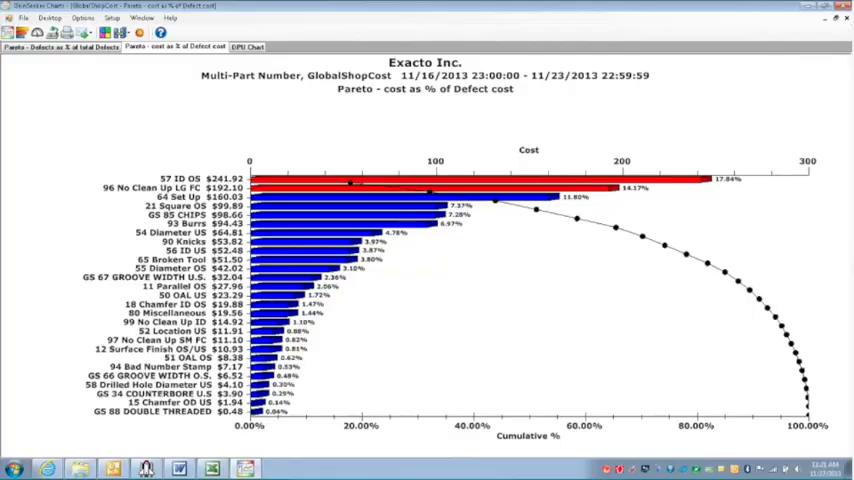
mouse_move(568, 144)
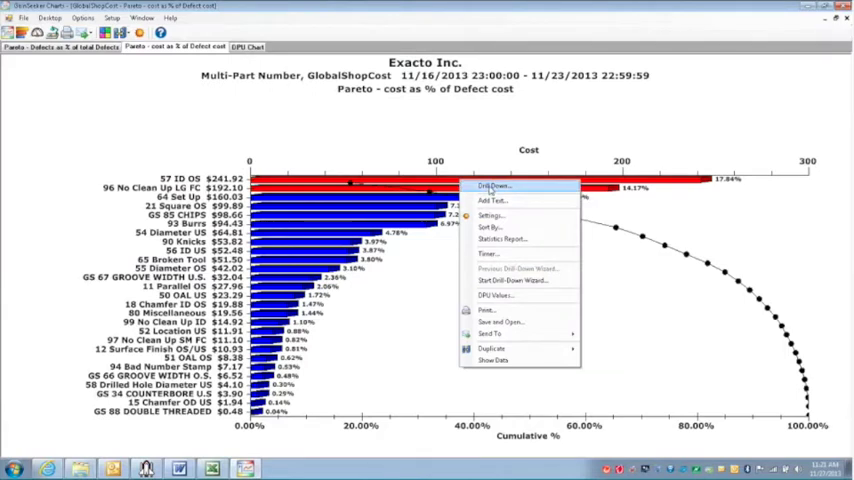
Drill the 57 ID OS defect down by Part No, then the top part 3095097 by Work Center.
click(492, 188)
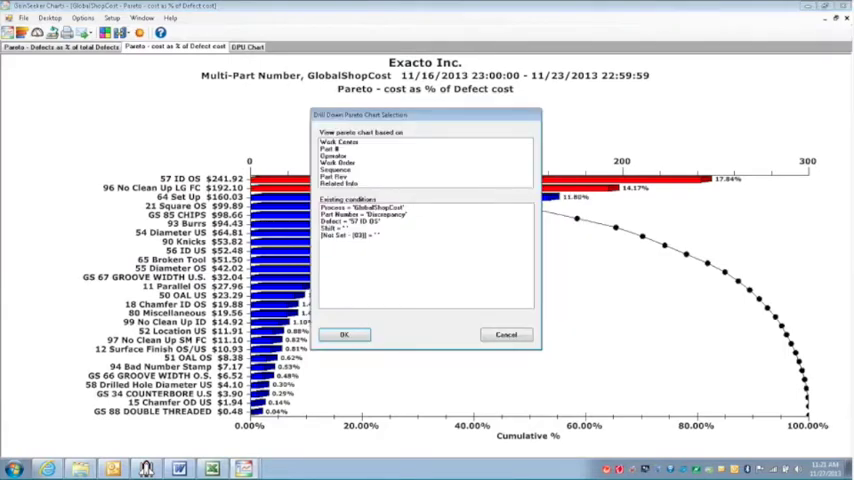
click(336, 148)
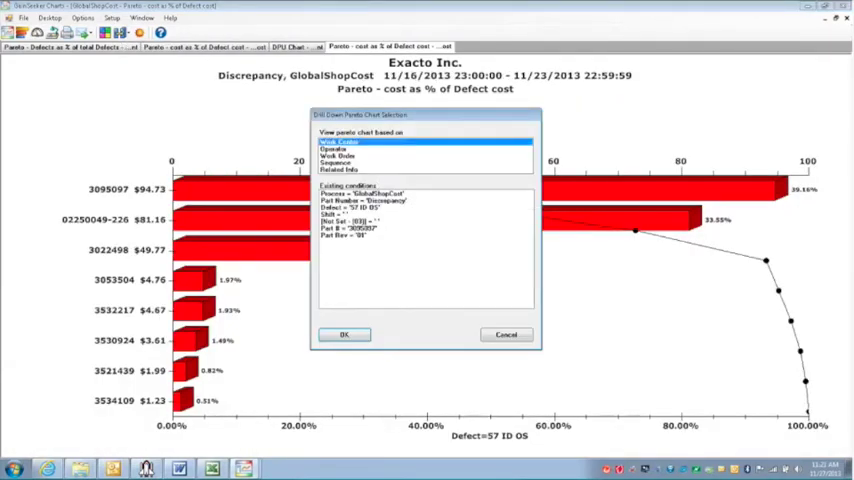
click(344, 334)
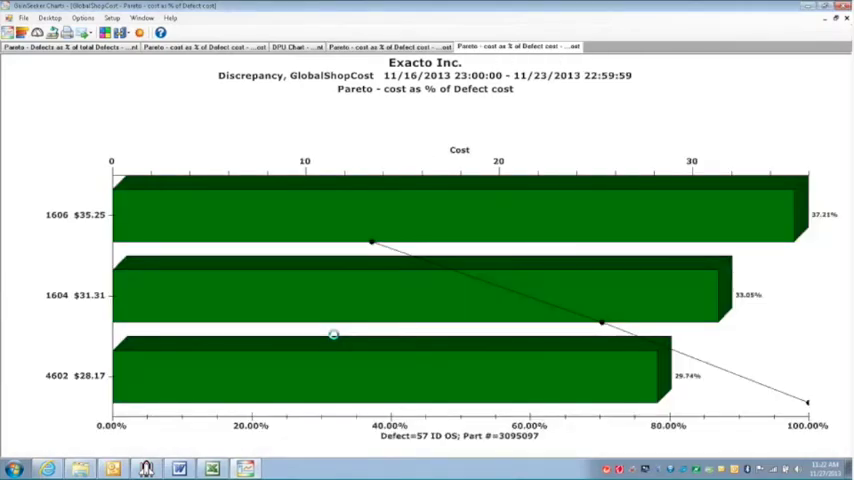